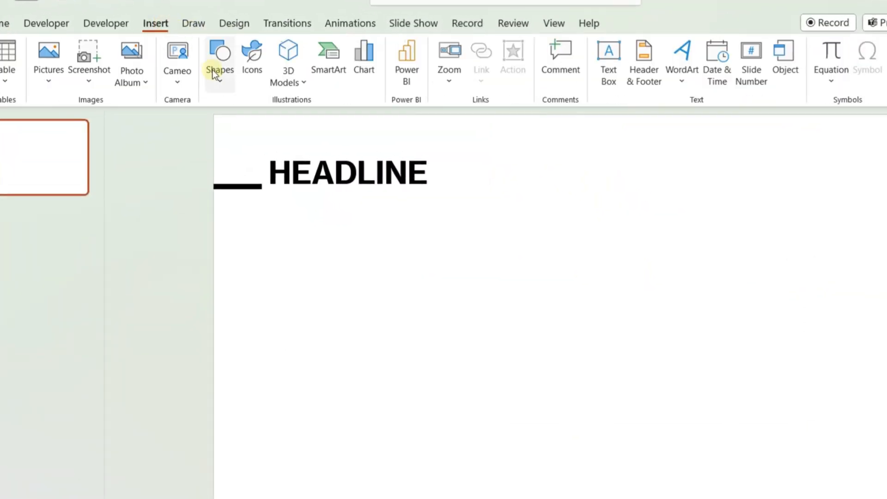
Step: Draw a pink circle, switch on Guides, and nudge the circle to snap to the centre guides
left_click(220, 58)
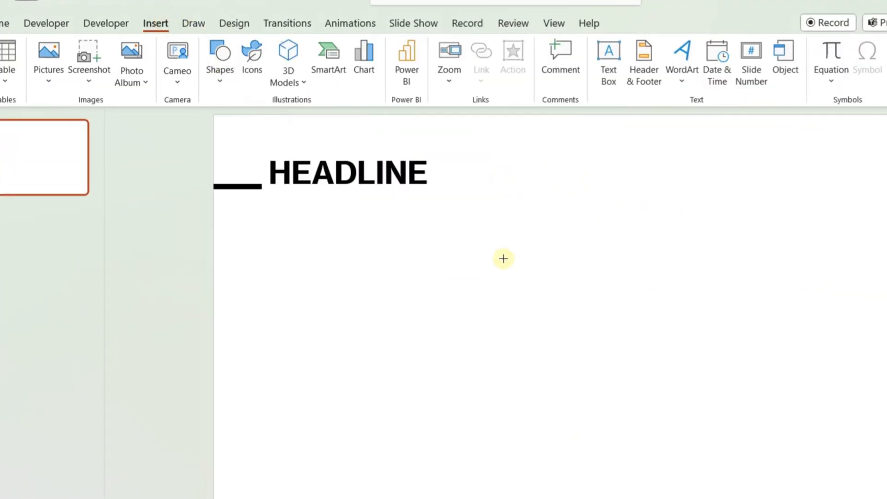
left_click_drag(503, 259, 650, 336)
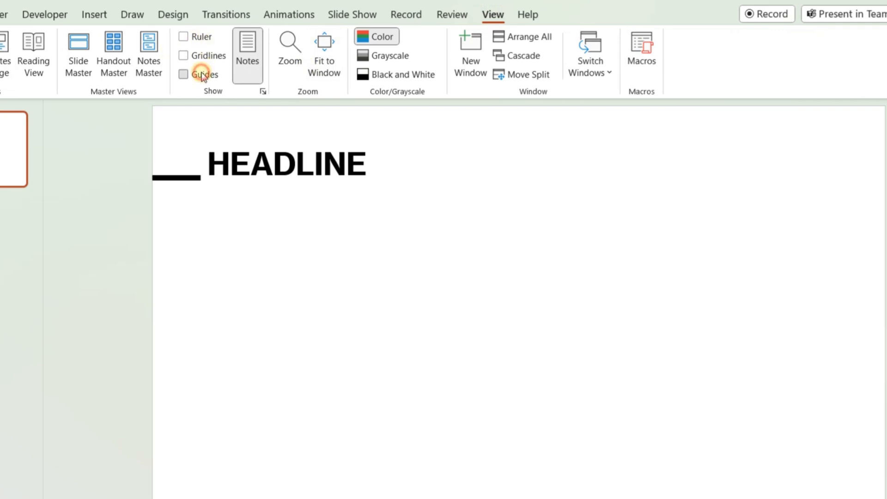
left_click(94, 14)
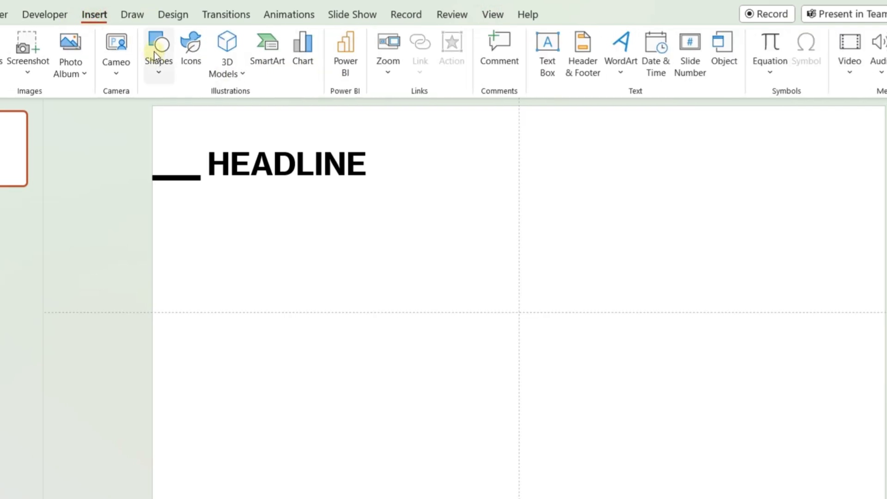
left_click(158, 48)
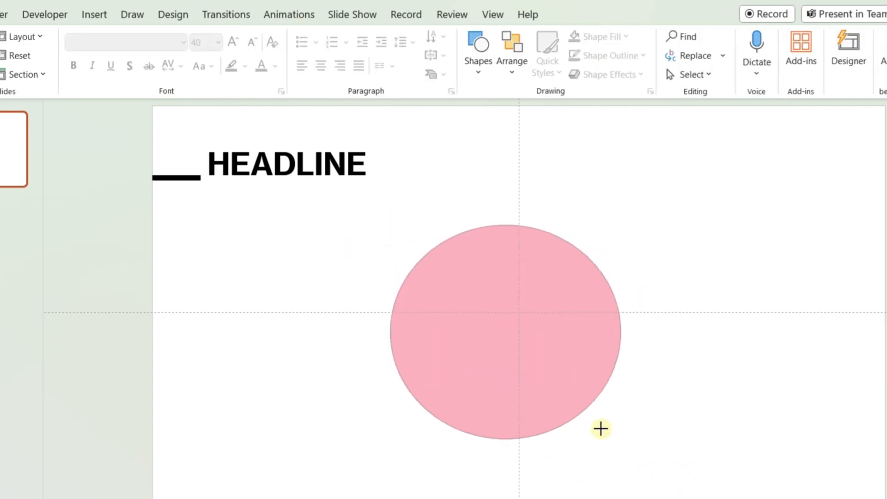
left_click(504, 328)
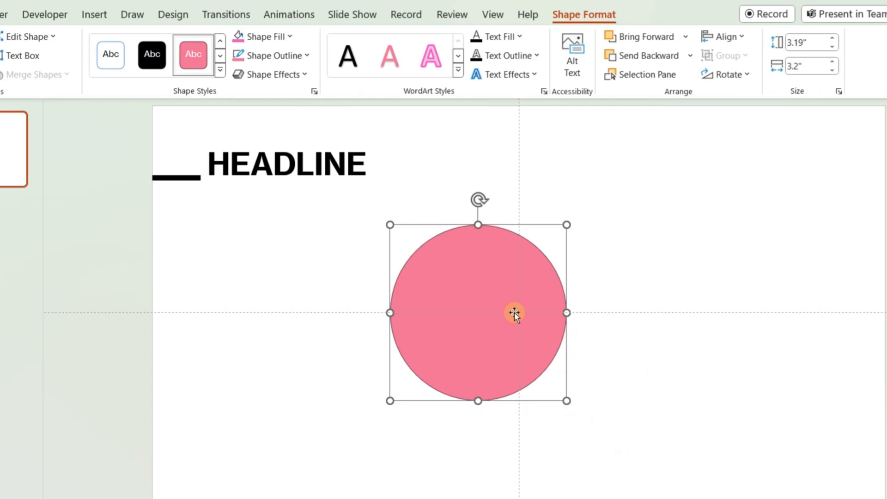
left_click_drag(515, 313, 557, 311)
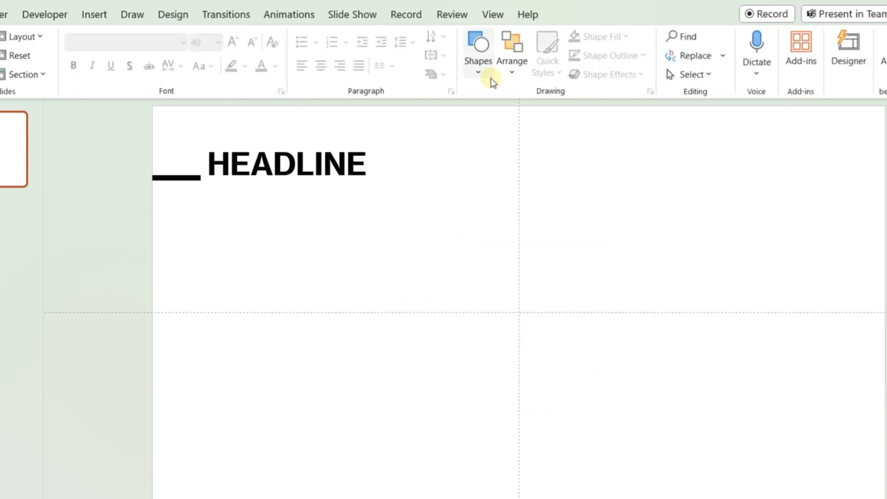
Step: Show gridlines and draw a pink rectangle snapped to the grid below the headline
left_click(492, 14)
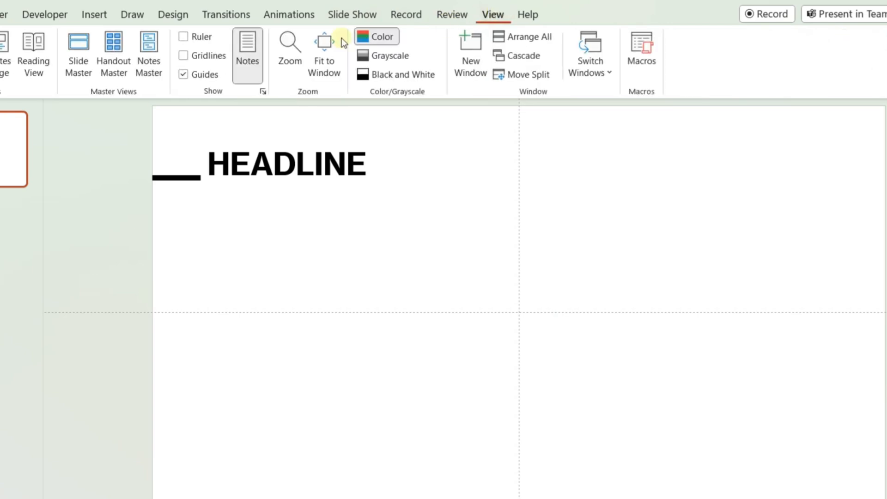
left_click(183, 56)
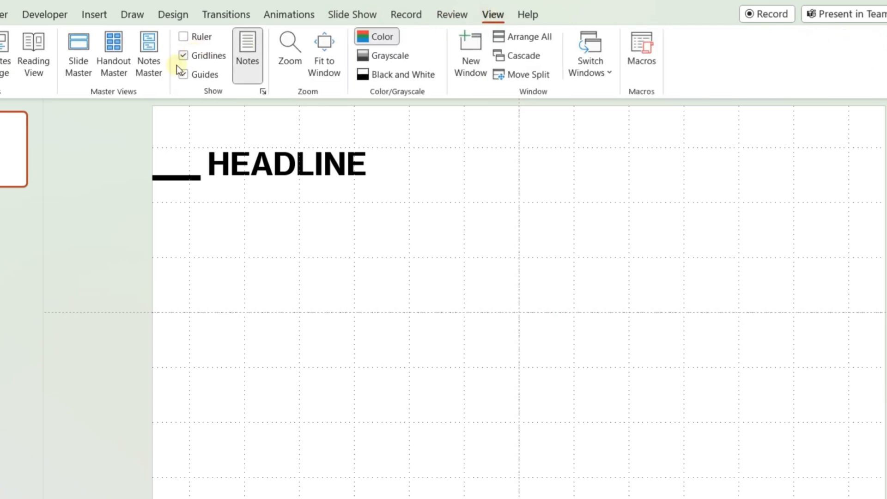
left_click(158, 54)
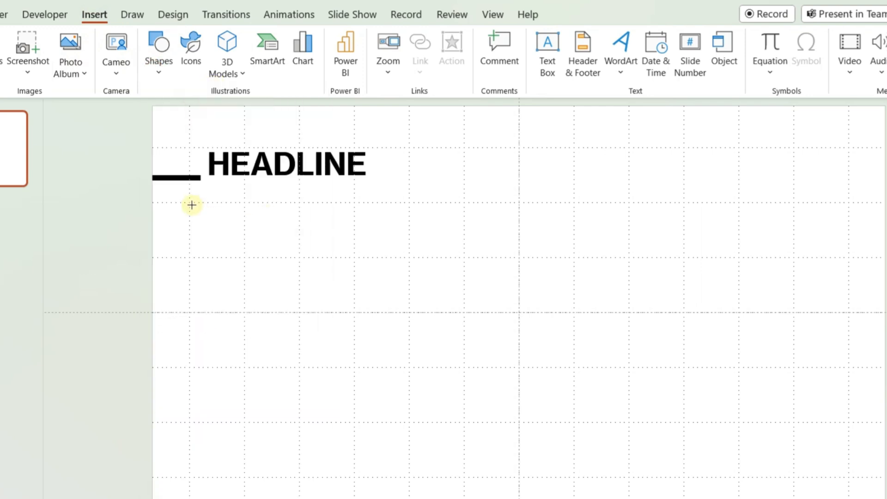
left_click_drag(192, 204, 495, 476)
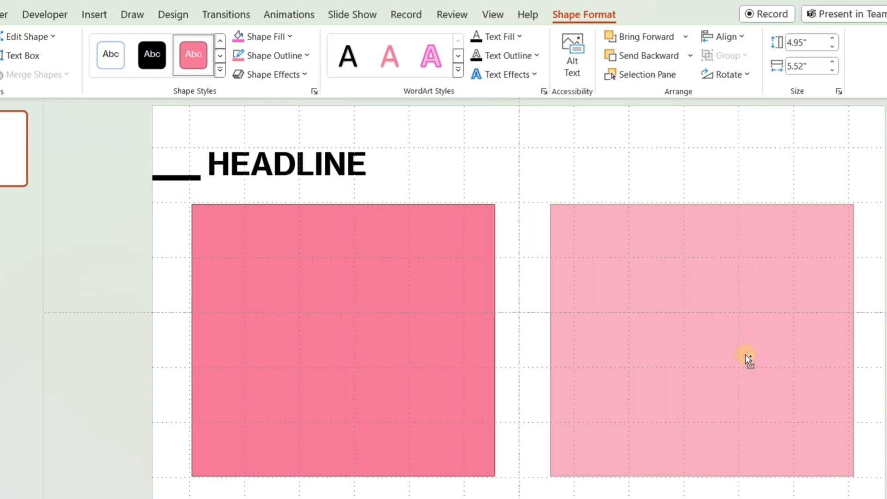
Step: Draw a blue oval and drag copies of it into an evenly spaced row with one placed beneath
right_click(325, 142)
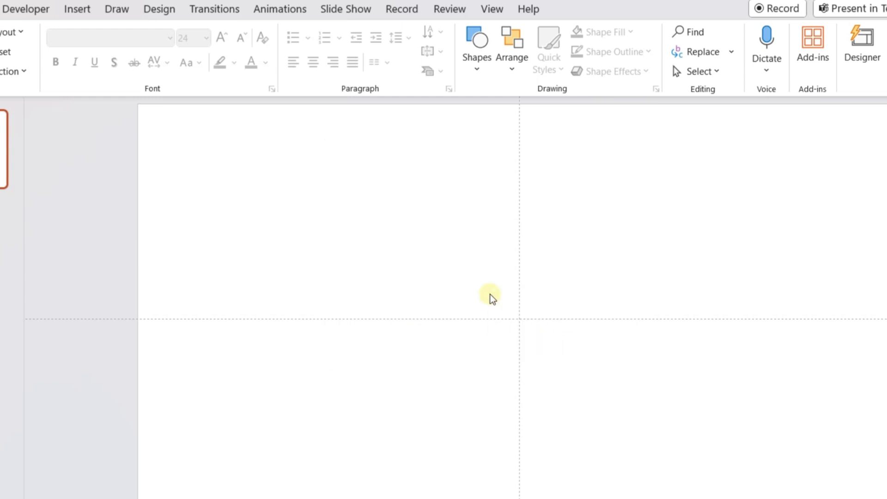
left_click(144, 45)
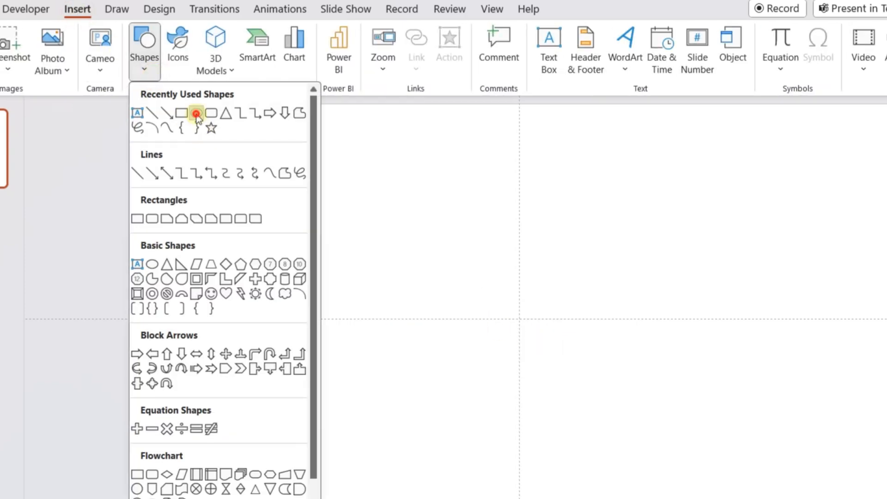
left_click(197, 113)
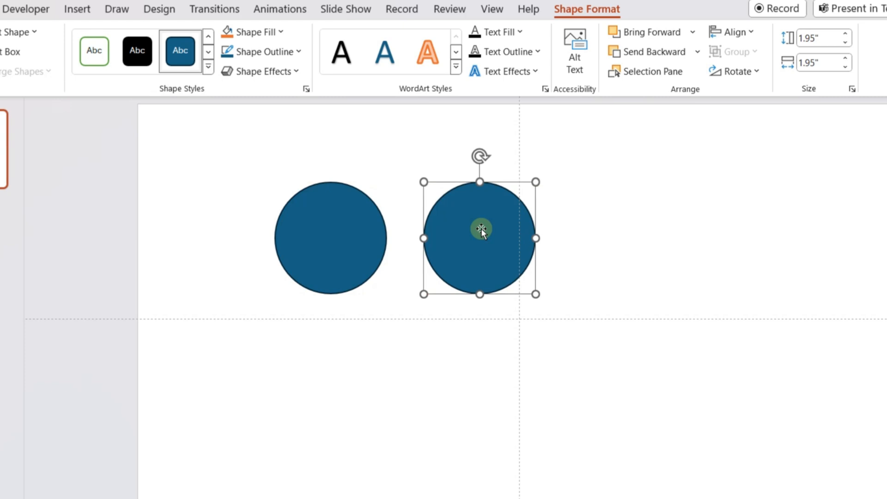
left_click_drag(479, 228, 629, 213)
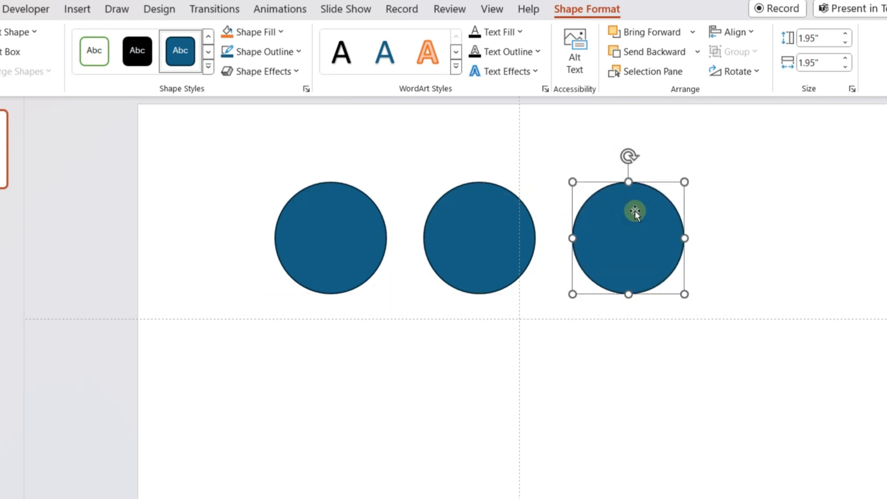
mouse_move(616, 227)
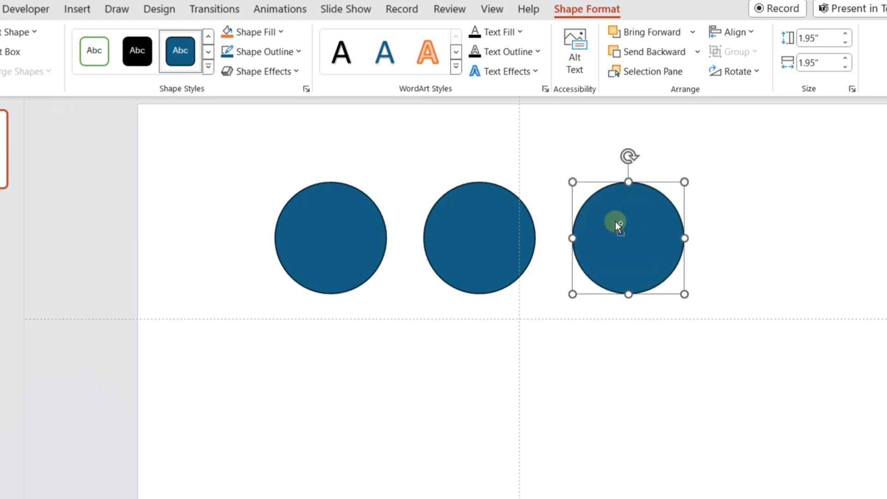
left_click_drag(628, 238, 632, 373)
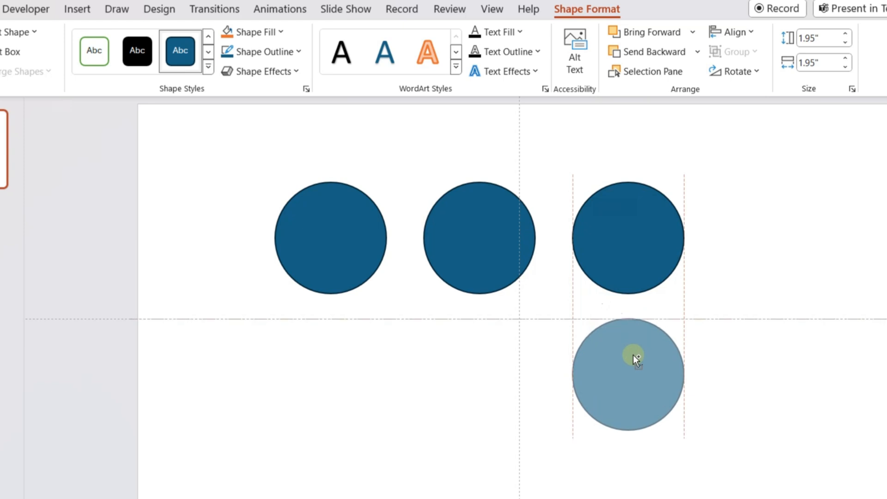
left_click_drag(634, 373, 490, 368)
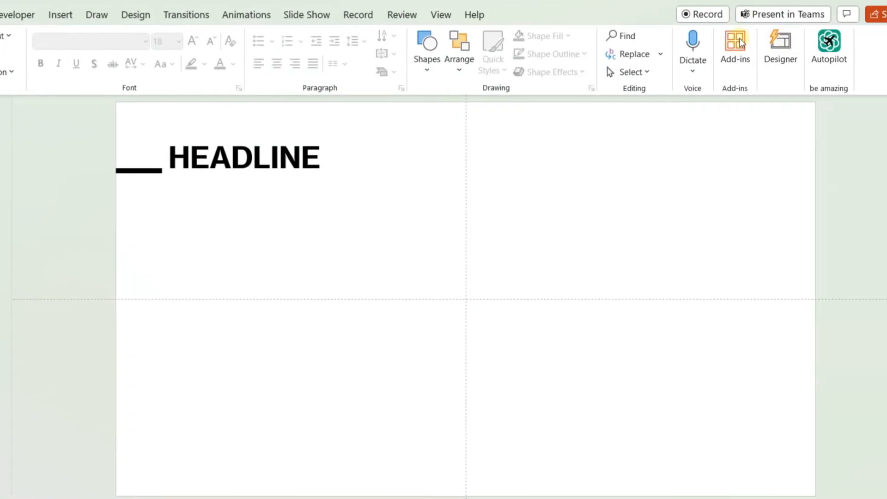
Step: Apply the Designer suggestion with the bokeh Christmas tree image to the headline slide
left_click(779, 48)
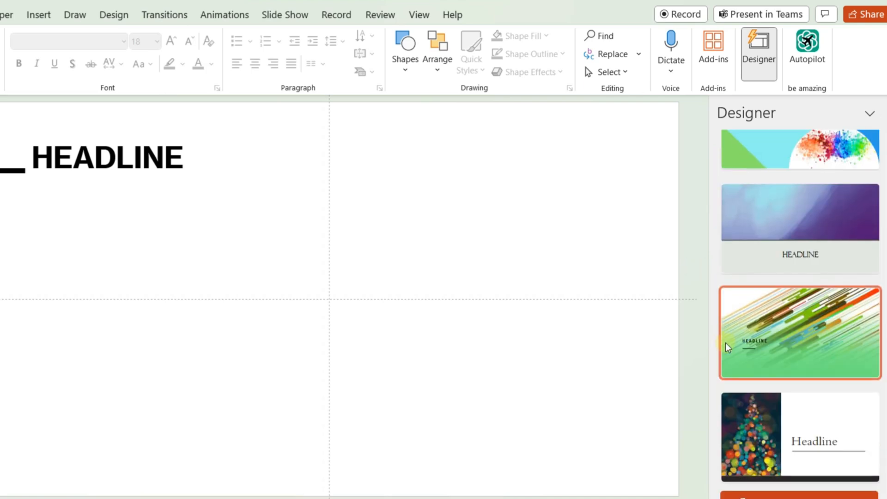
left_click(798, 435)
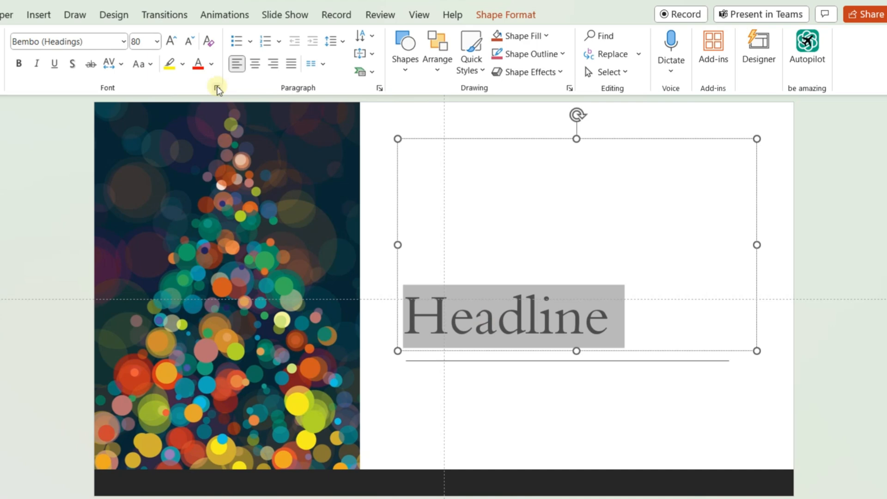
Step: Recolour the Headline text rust-brown via the Font dialog and start a small oval above it
left_click(212, 64)
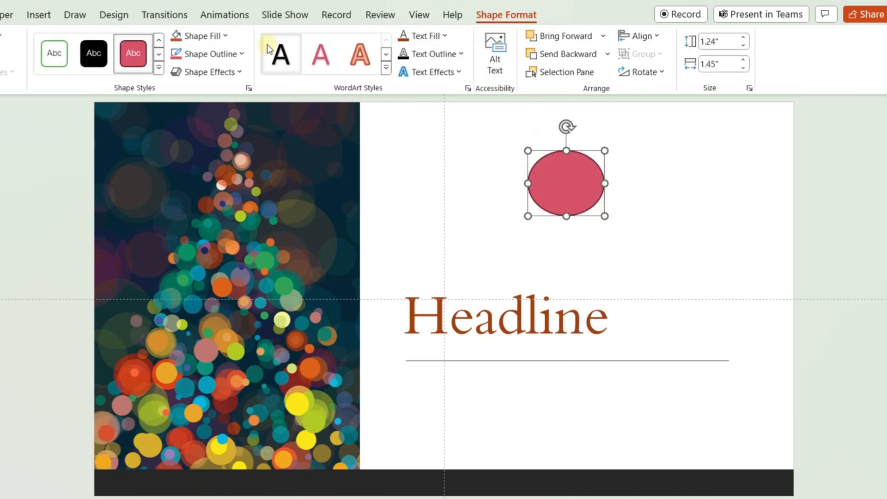
left_click(198, 35)
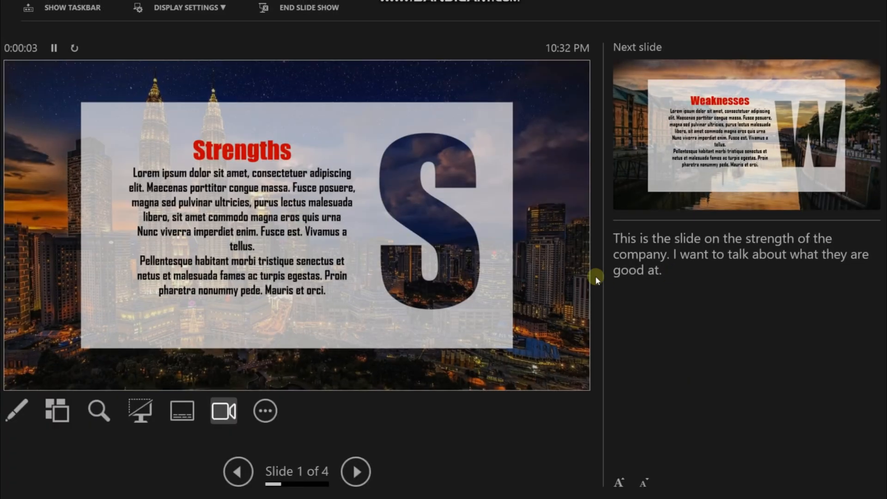
mouse_move(421, 249)
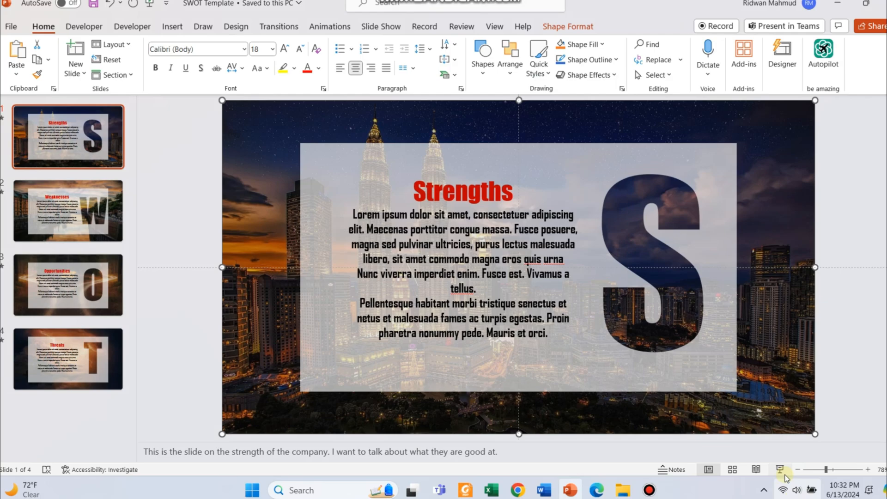
Step: Run the SWOT deck in Presenter View and advance from Strengths past Weaknesses to Opportunities
left_click(784, 469)
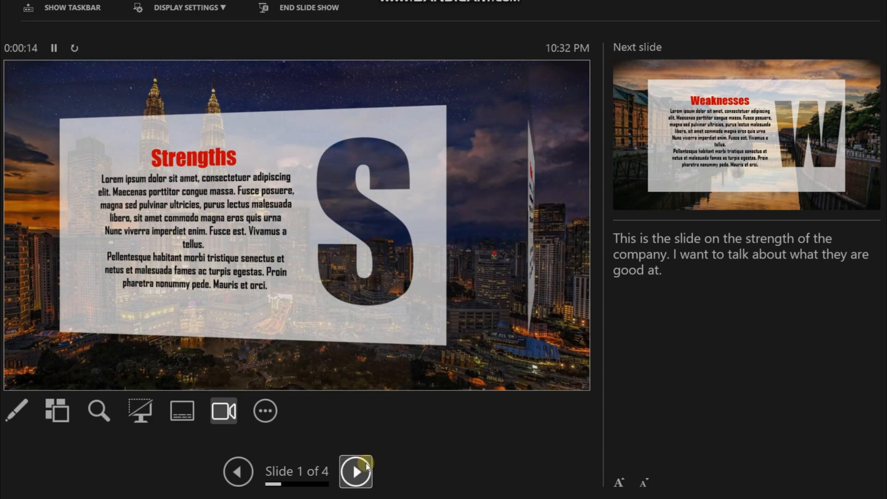
left_click(354, 471)
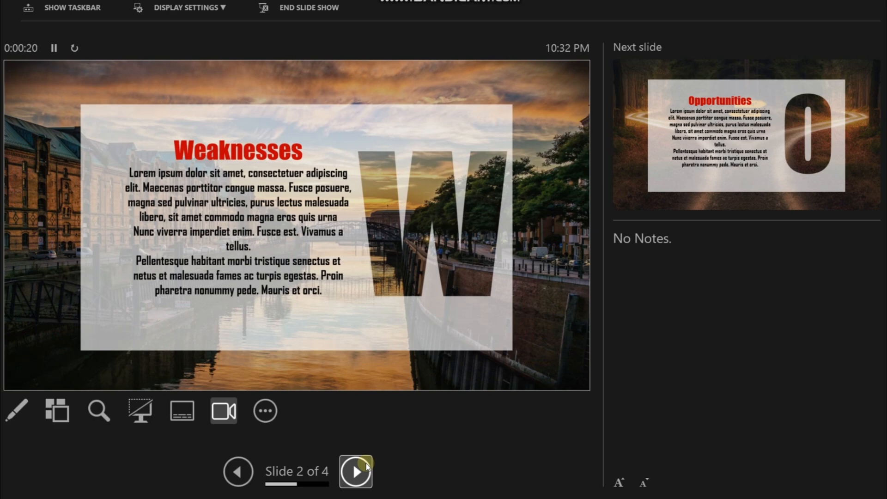
left_click(355, 471)
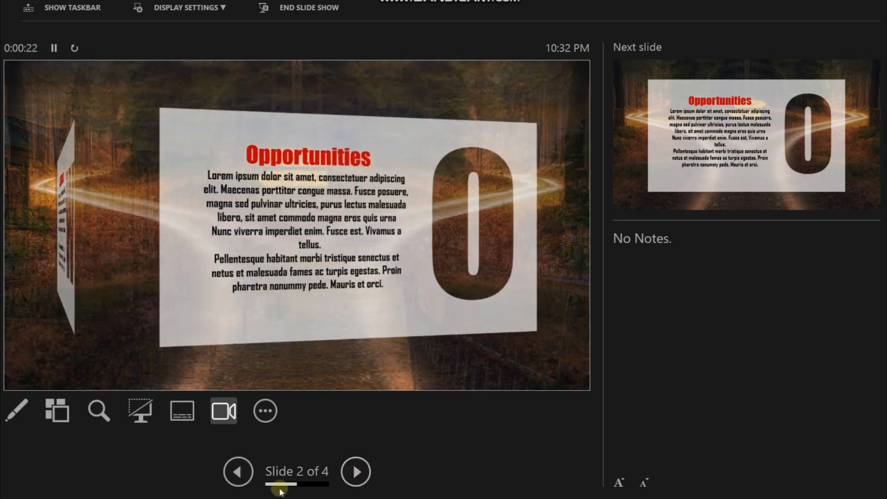
left_click(355, 470)
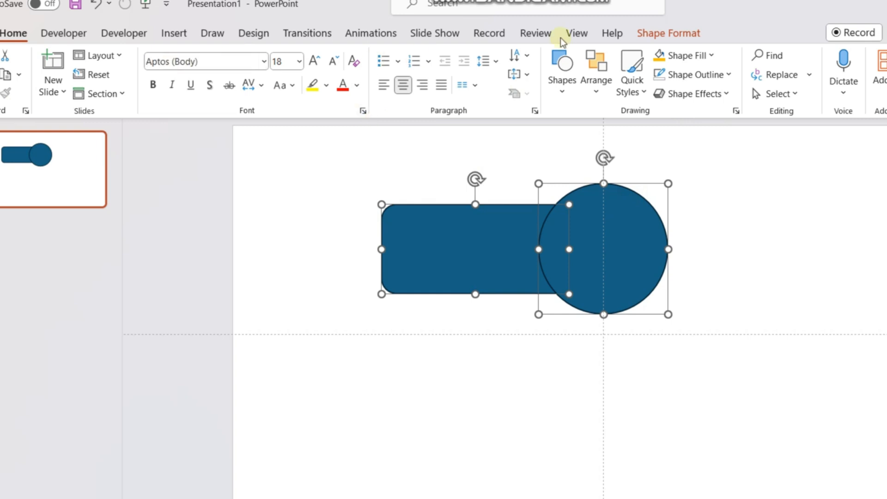
Step: Fragment the overlapping bar and circle via Merge Shapes, then recolour the lens piece yellow
left_click(668, 33)
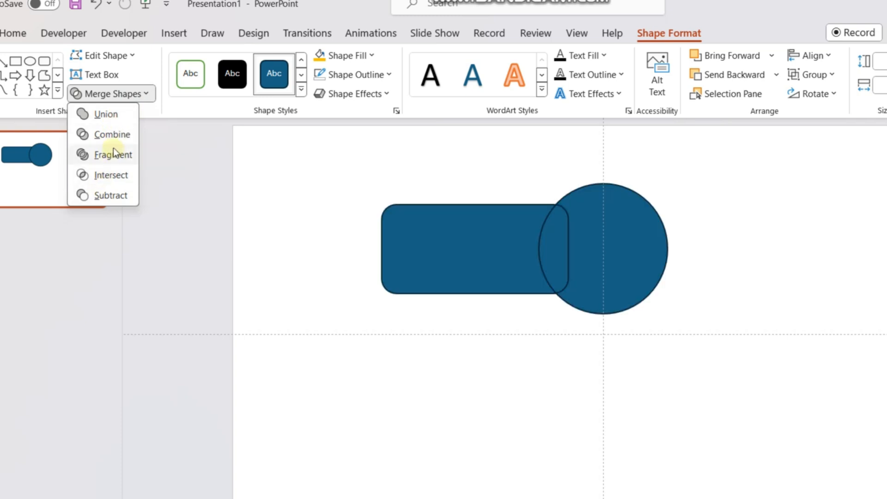
left_click(112, 154)
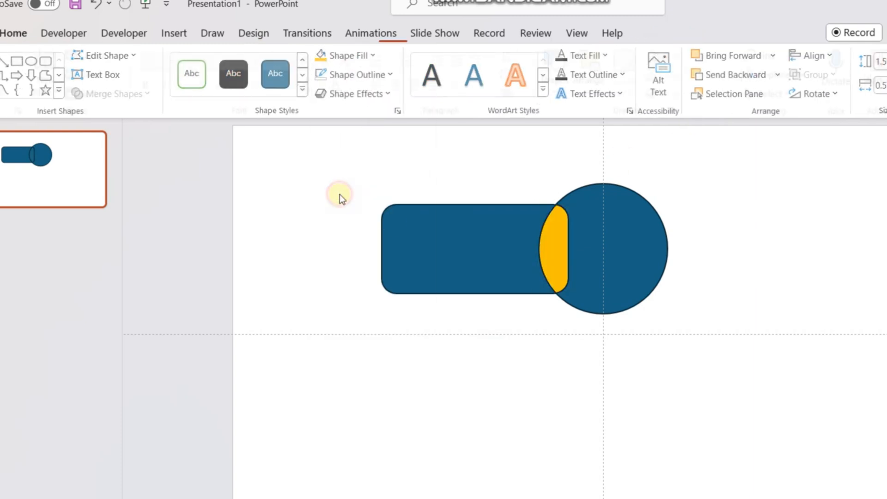
left_click(692, 74)
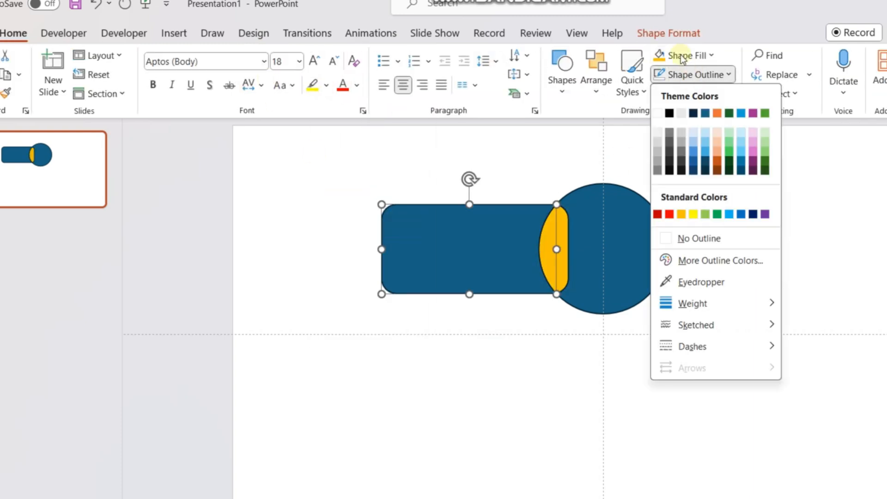
left_click(684, 54)
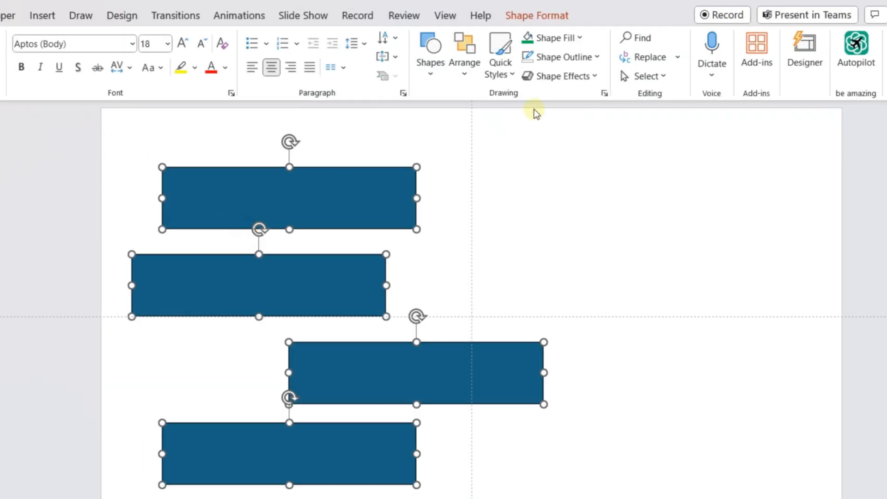
Step: Distribute the four blue rectangles horizontally and align their left edges
left_click(677, 38)
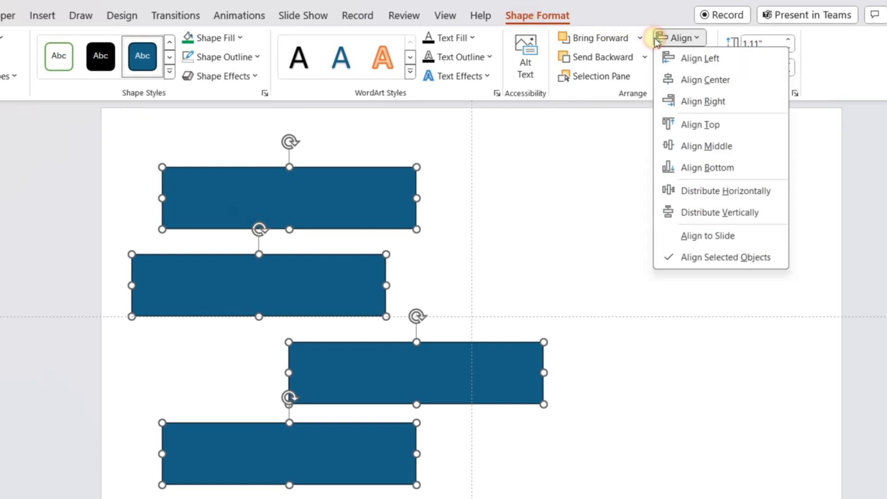
mouse_move(700, 57)
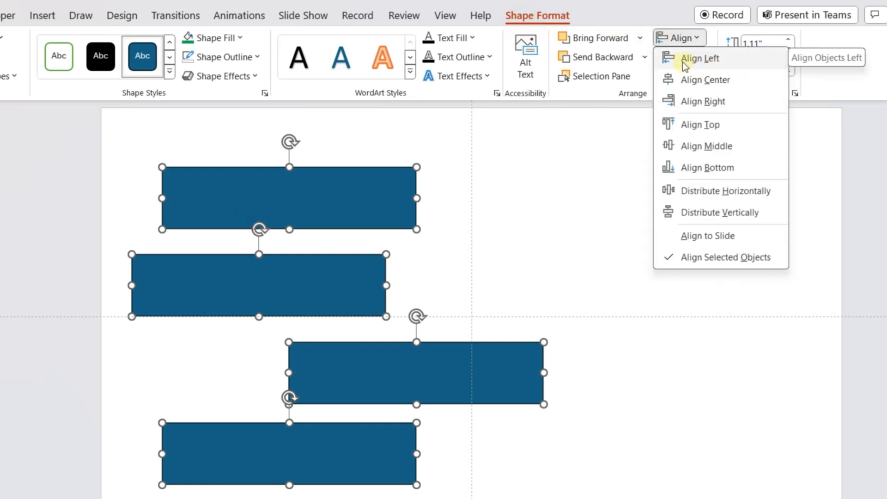
left_click(705, 79)
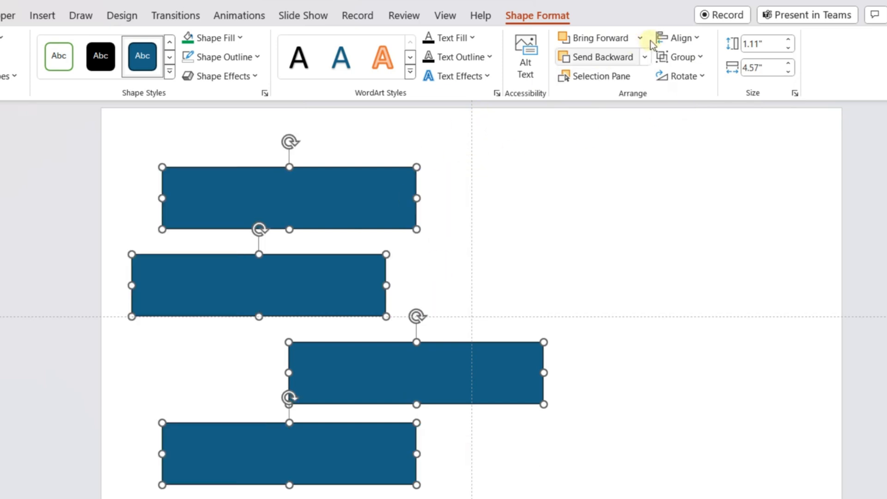
left_click(679, 36)
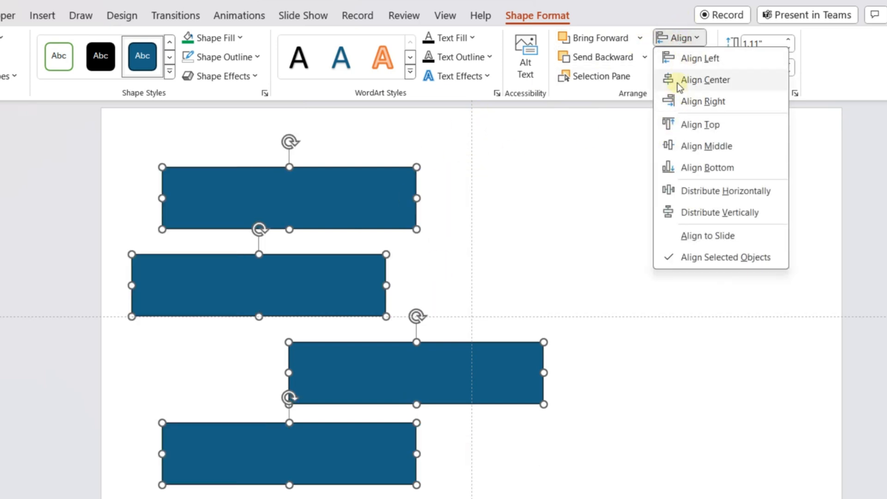
left_click(705, 80)
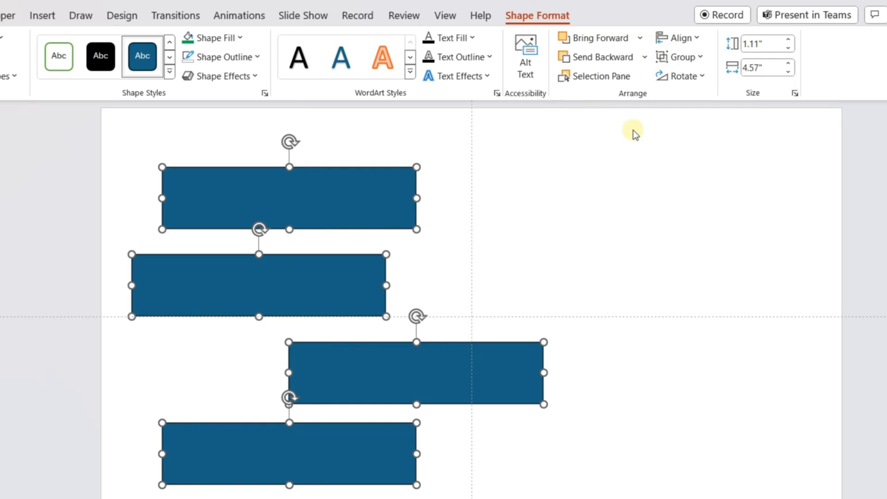
left_click(678, 37)
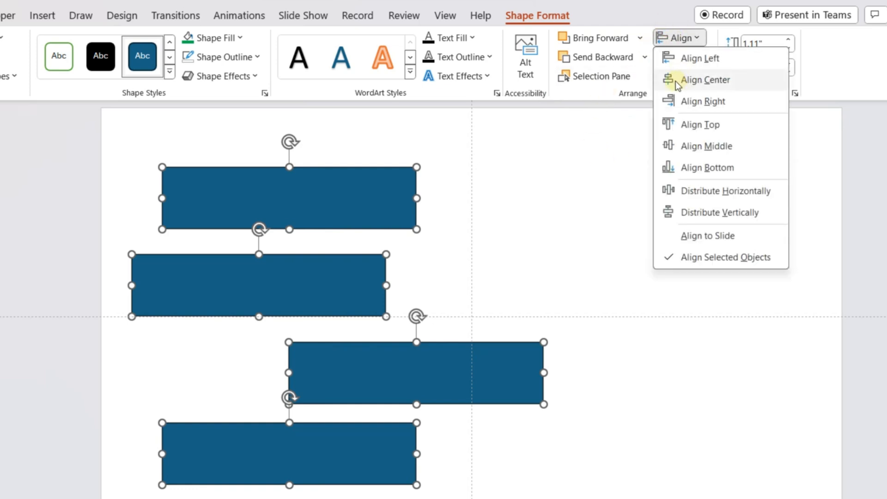
mouse_move(709, 190)
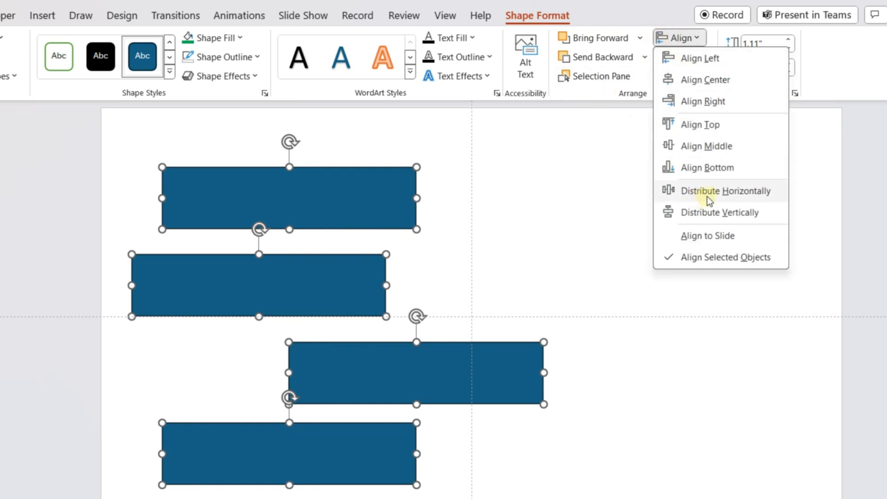
left_click(724, 190)
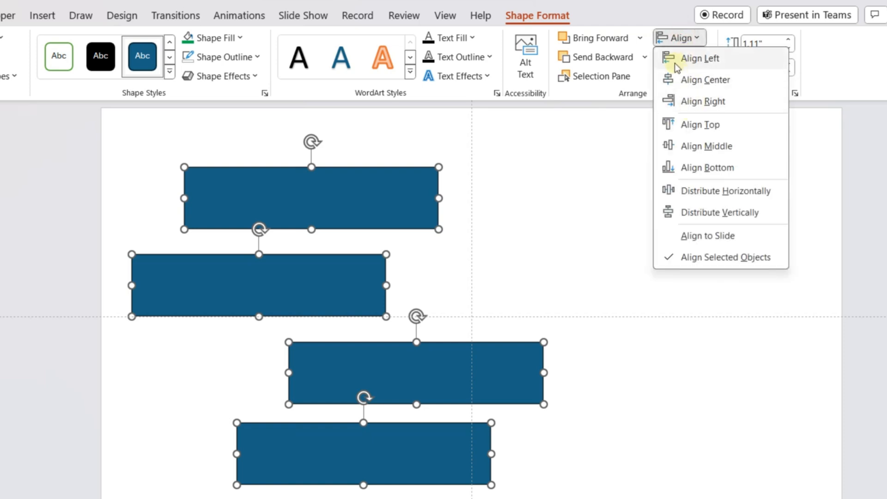
left_click(701, 58)
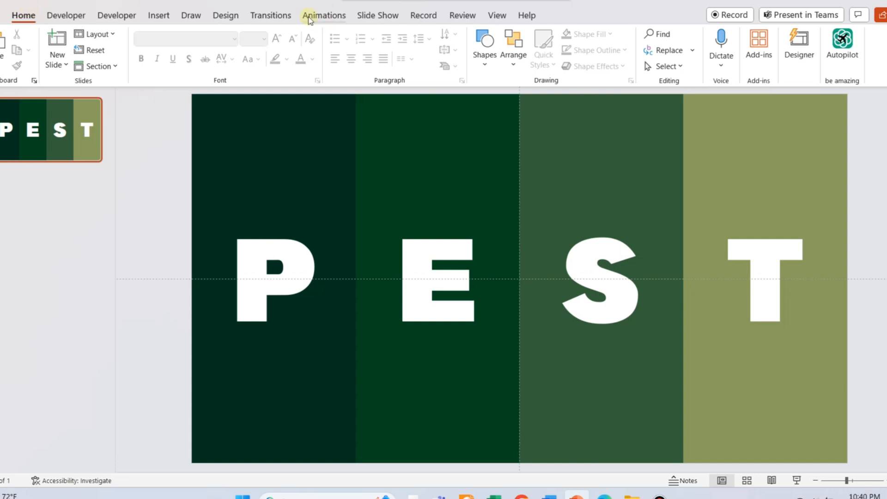
Step: Show the Animation Pane for the PEST slide and drag Rectangle 28's animation later in the order
left_click(323, 16)
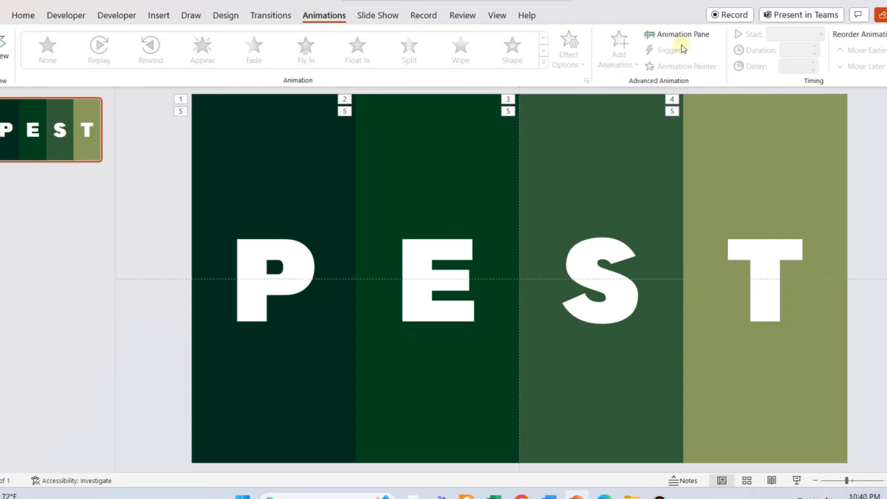
left_click(676, 34)
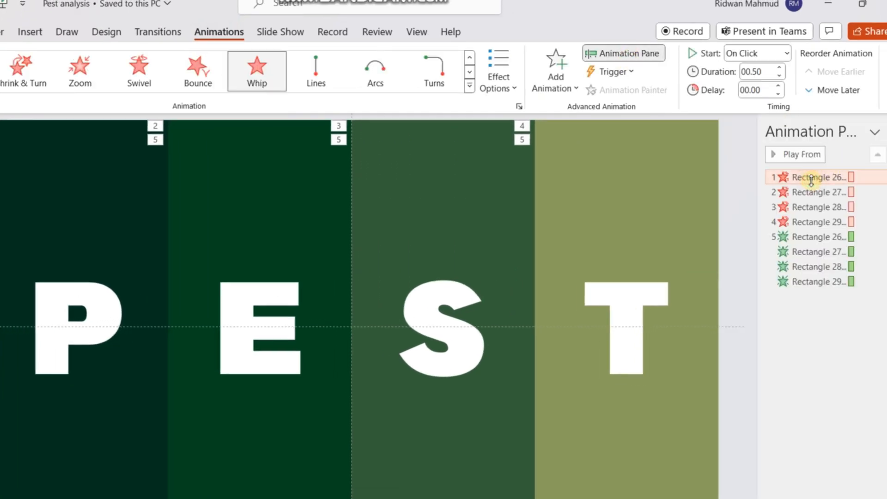
left_click(815, 192)
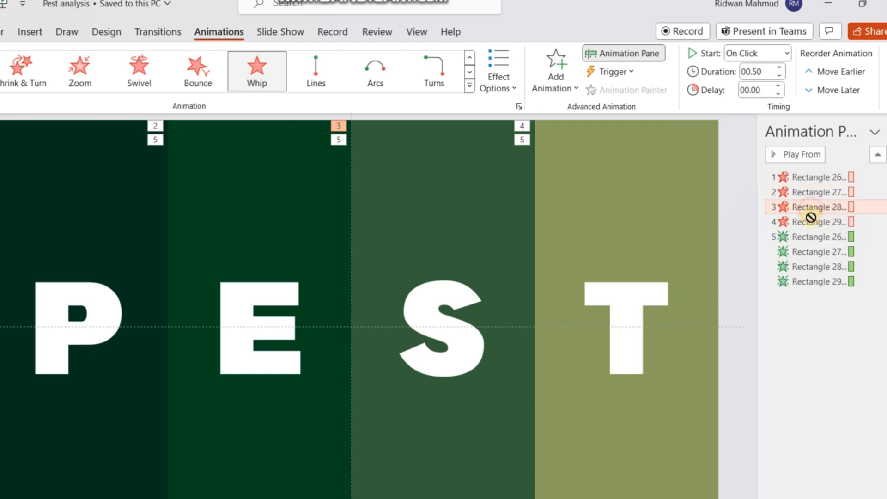
left_click_drag(815, 206, 814, 222)
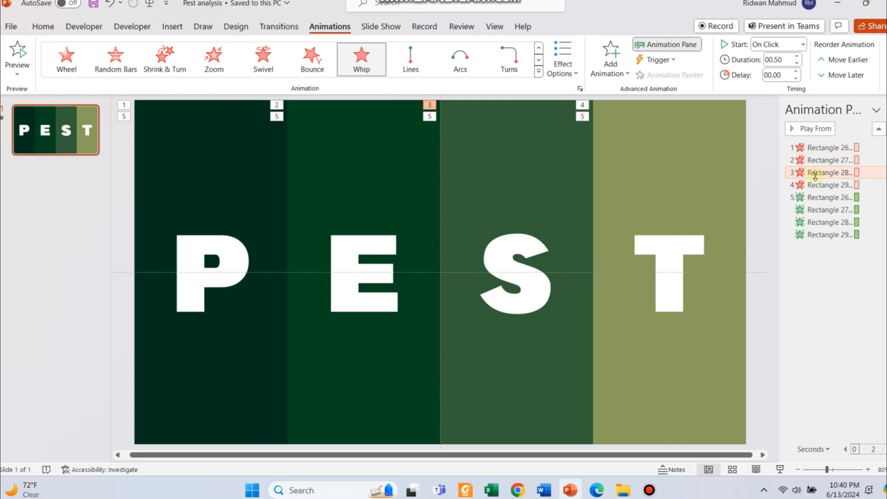
left_click(834, 185)
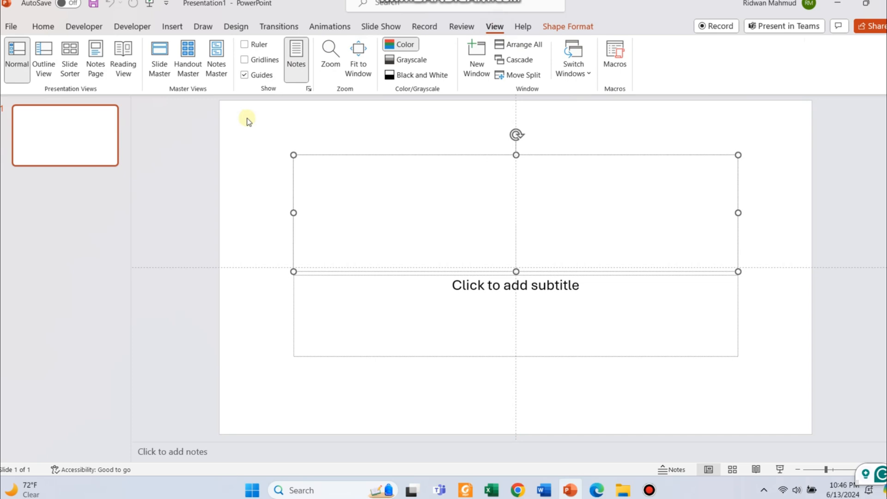
Step: Edit the parent slide master, giving it a gradient background style while previewing colour schemes
left_click(159, 58)
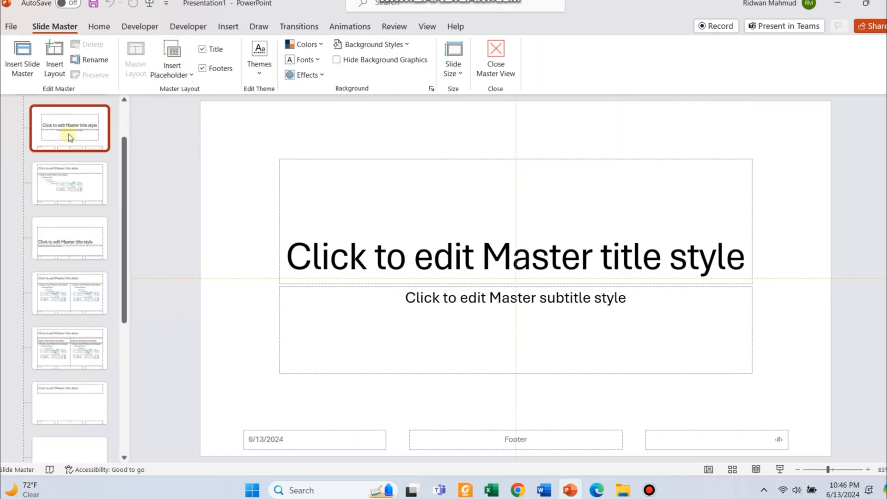
left_click(69, 128)
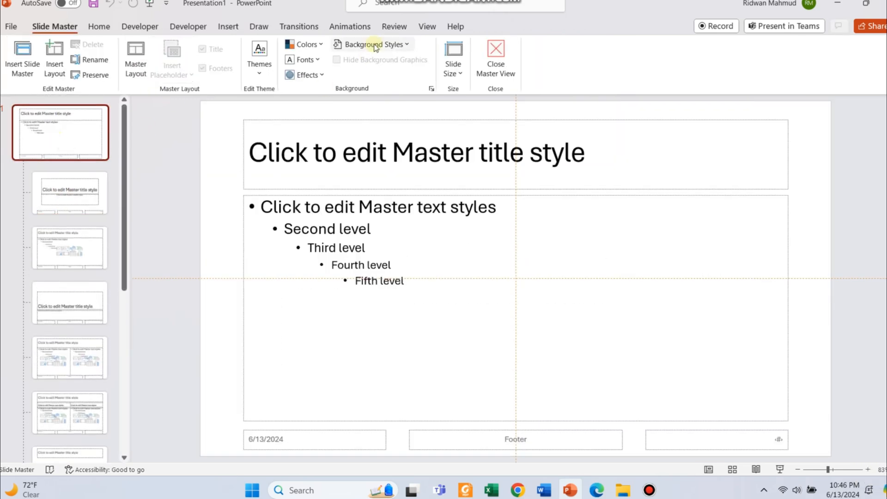
left_click(371, 45)
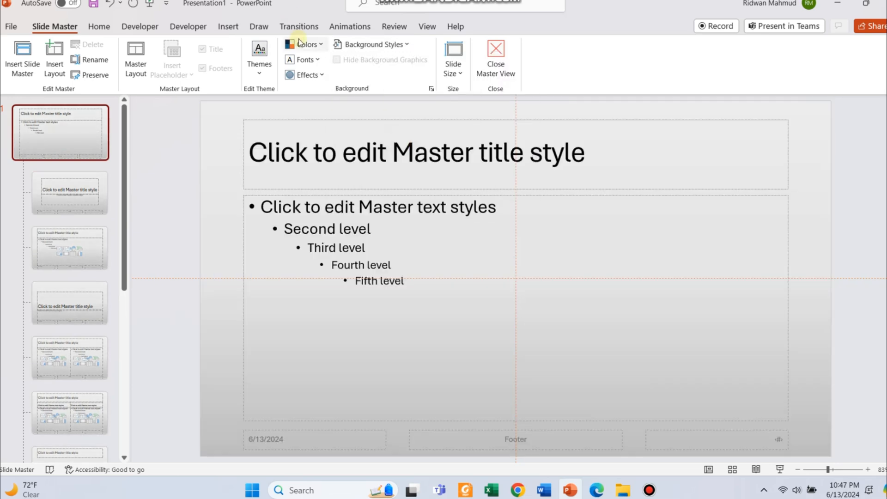
left_click(304, 44)
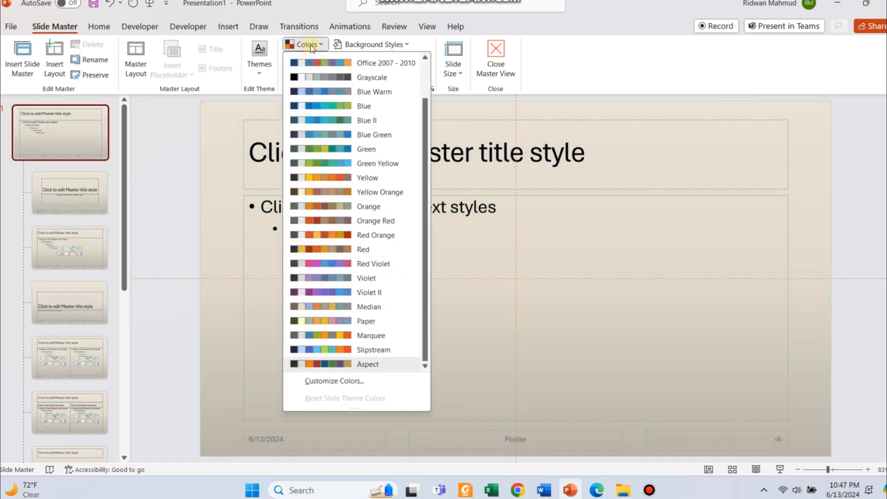
left_click(369, 44)
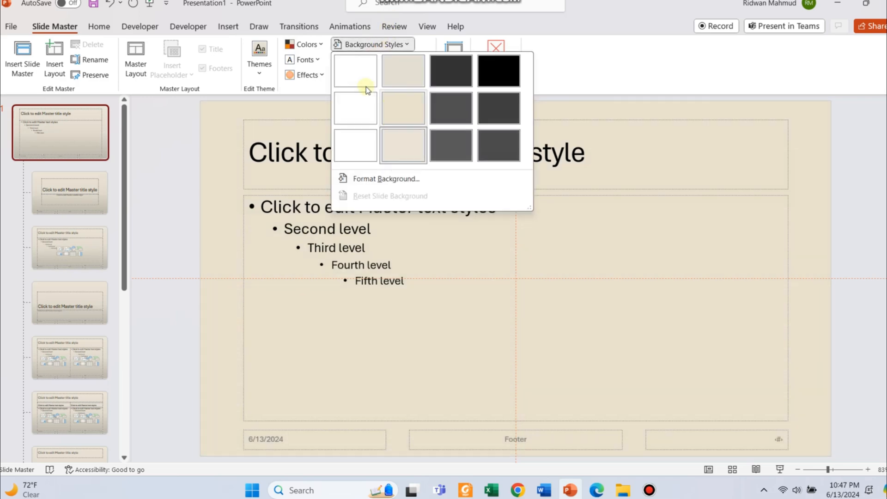
left_click(304, 44)
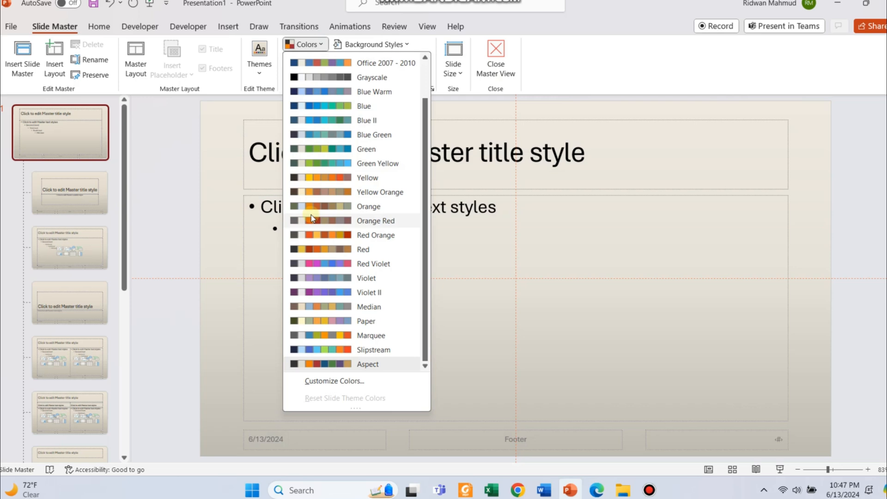
left_click(371, 44)
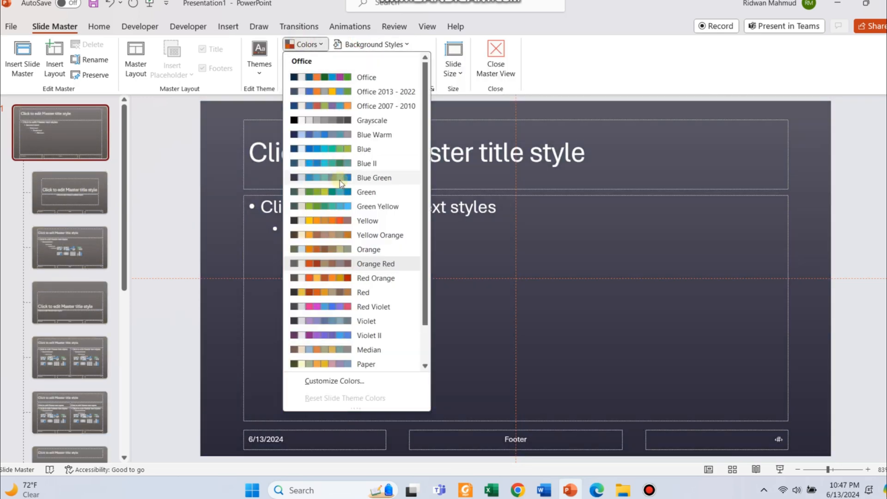
Step: Apply a green colour scheme and the Glow Edge effect to the master and all layouts
left_click(366, 193)
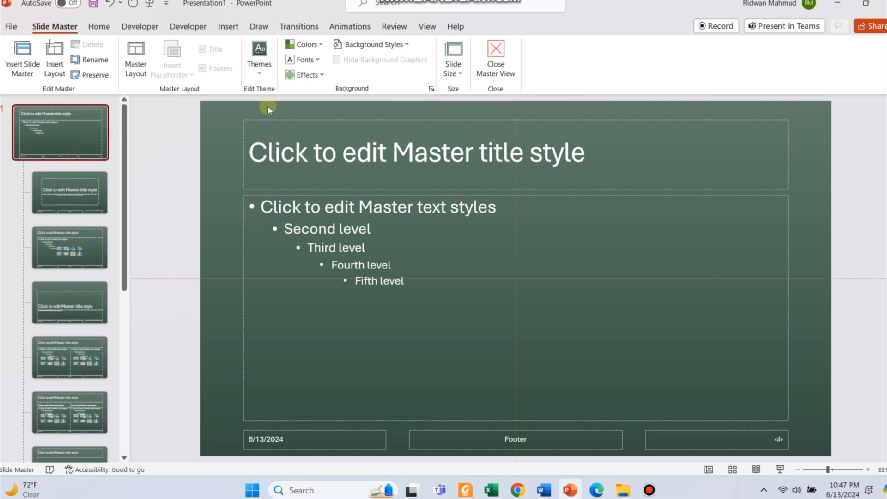
left_click(304, 73)
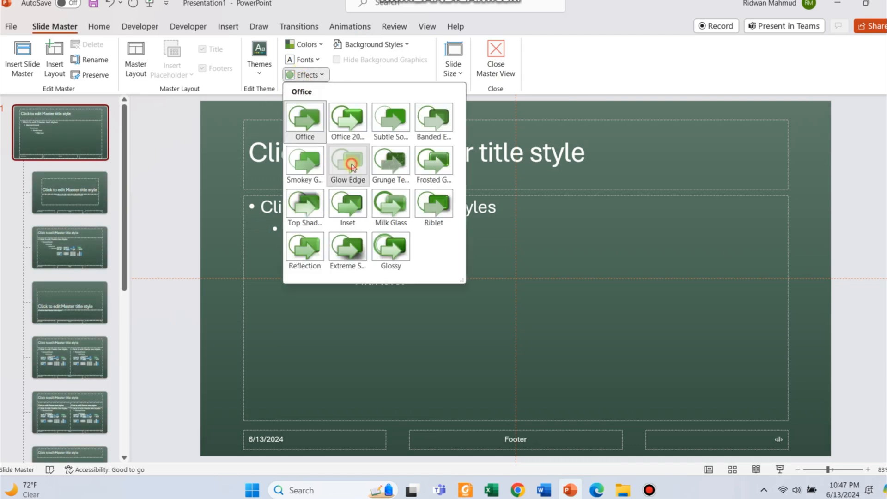
left_click(304, 59)
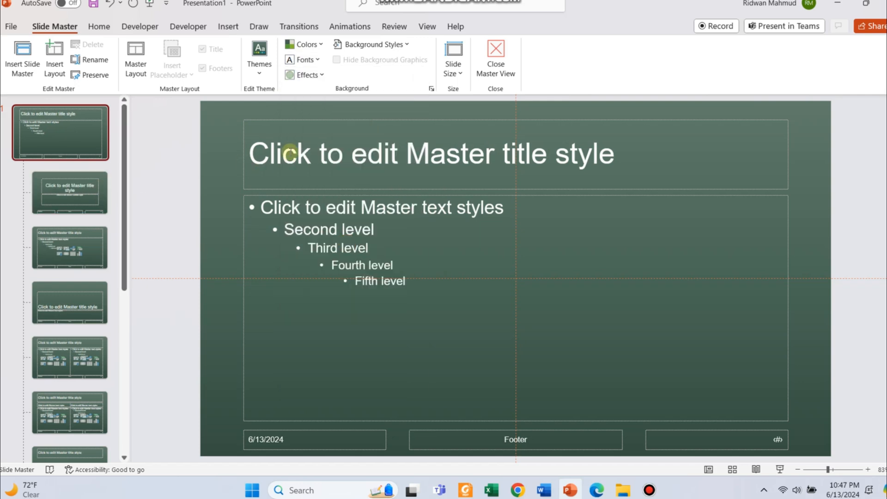
mouse_move(464, 107)
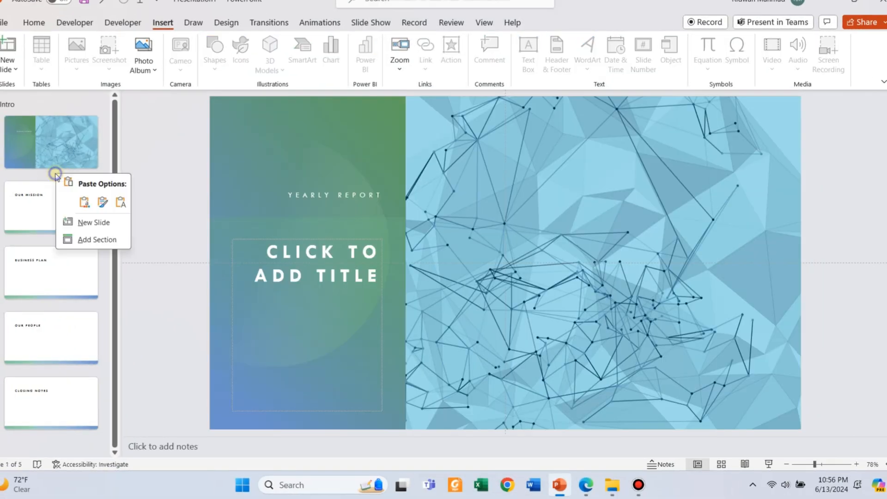
Step: Add a new slide after the title slide titled TODAY'S AGENDA
left_click(93, 221)
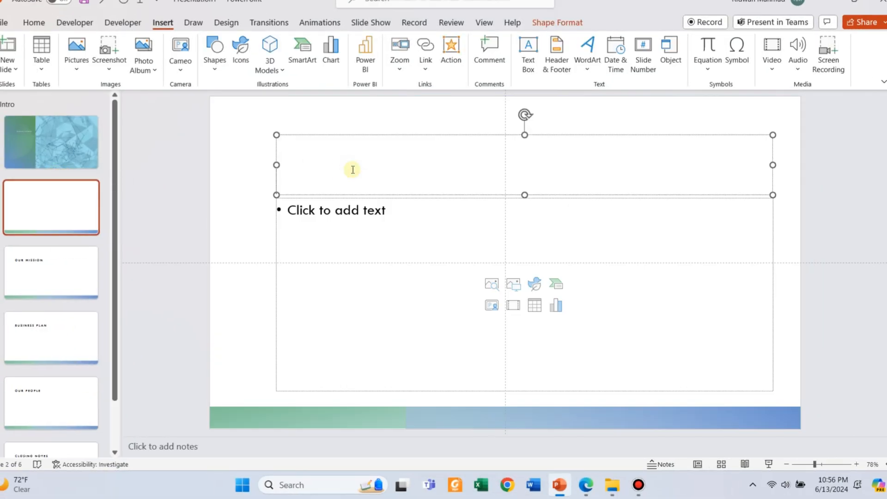
type("TODAY'S A")
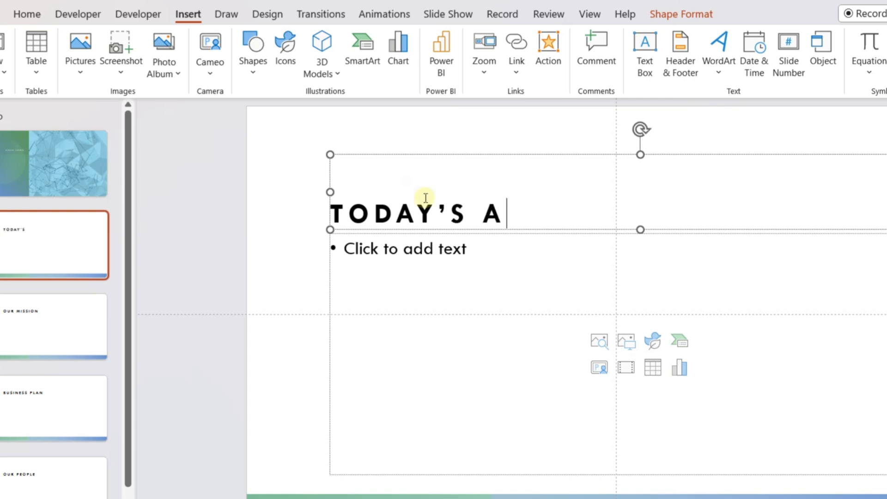
type("GENDA")
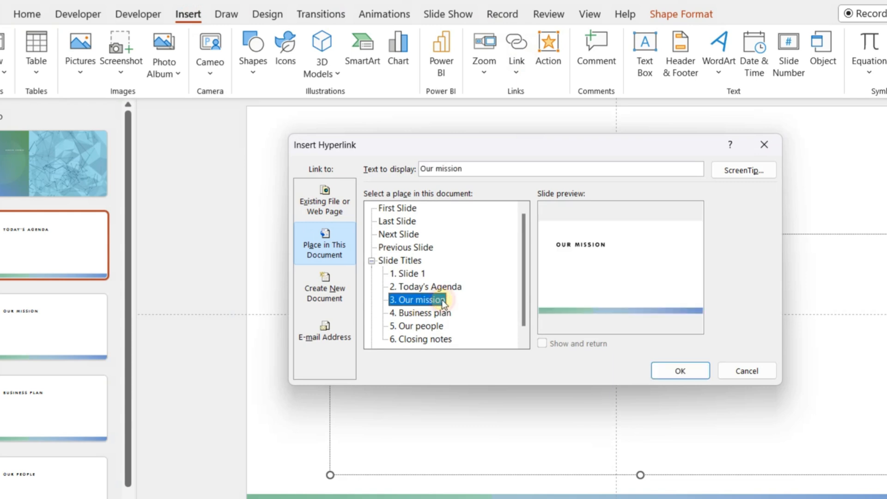
Step: Link the Our mission and Business plan agenda items to their slides
left_click(679, 371)
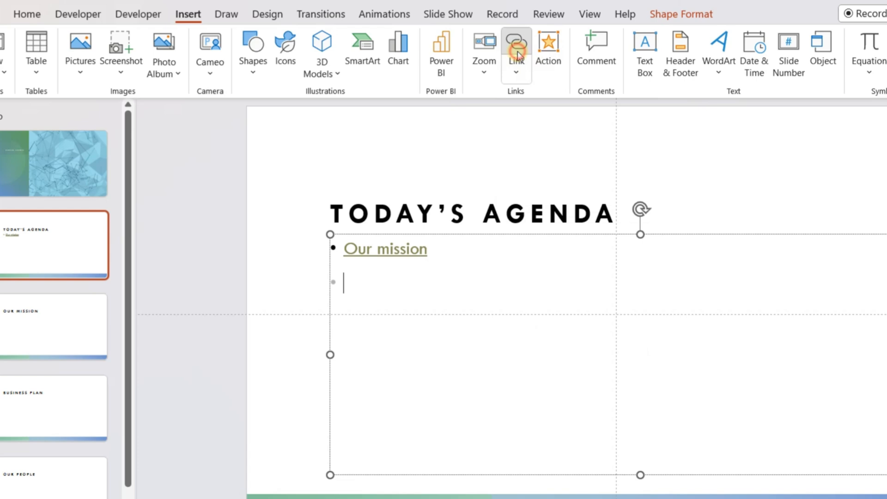
left_click(515, 48)
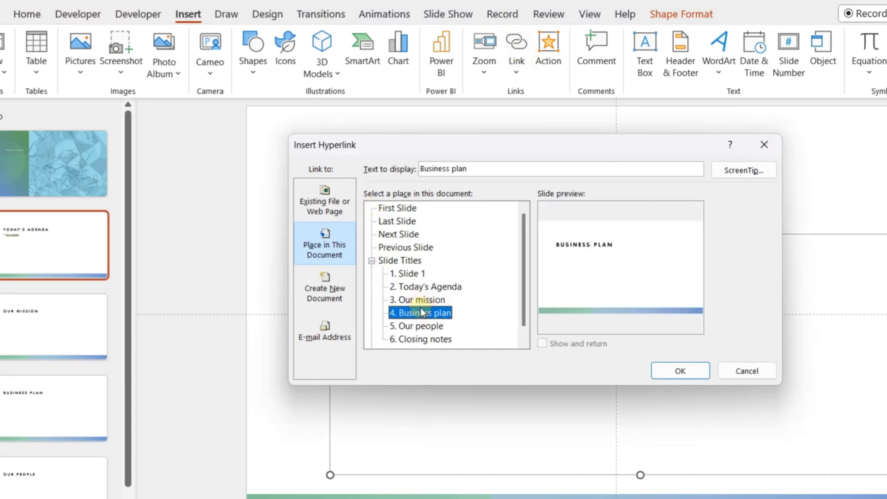
left_click(679, 371)
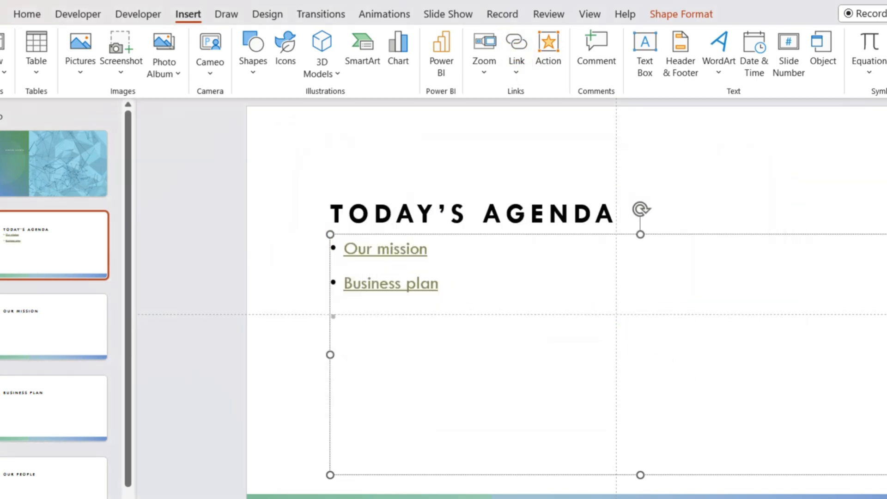
Step: Link the Our people item to its slide and begin linking Closing notes
left_click(514, 50)
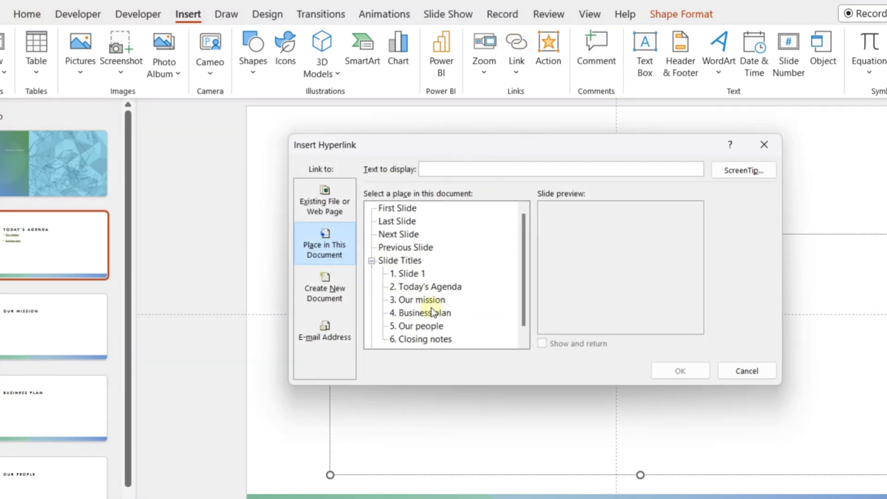
left_click(421, 325)
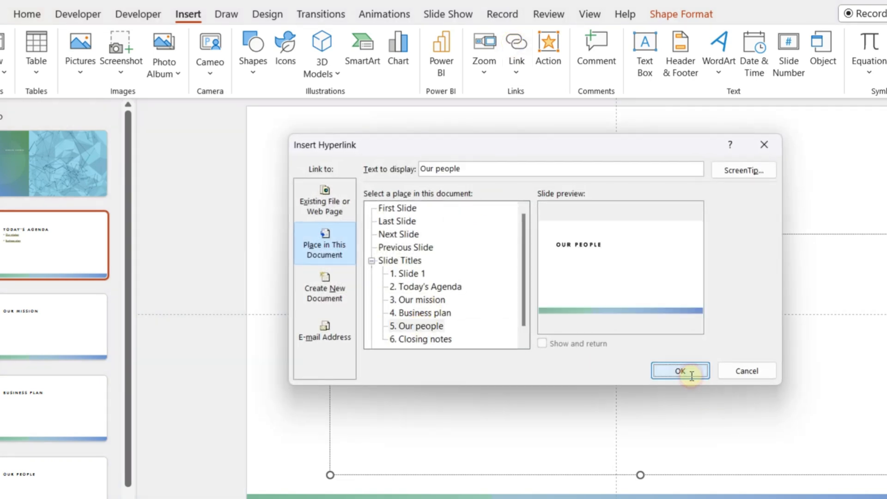
left_click(679, 371)
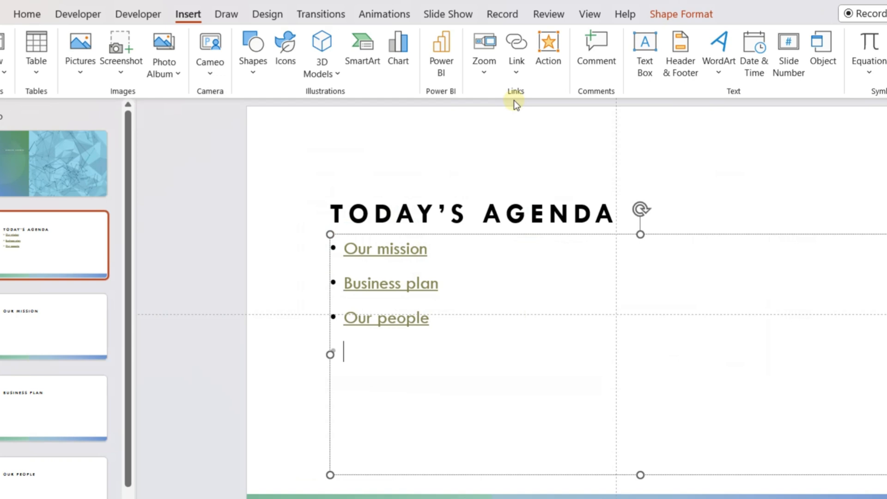
left_click(516, 50)
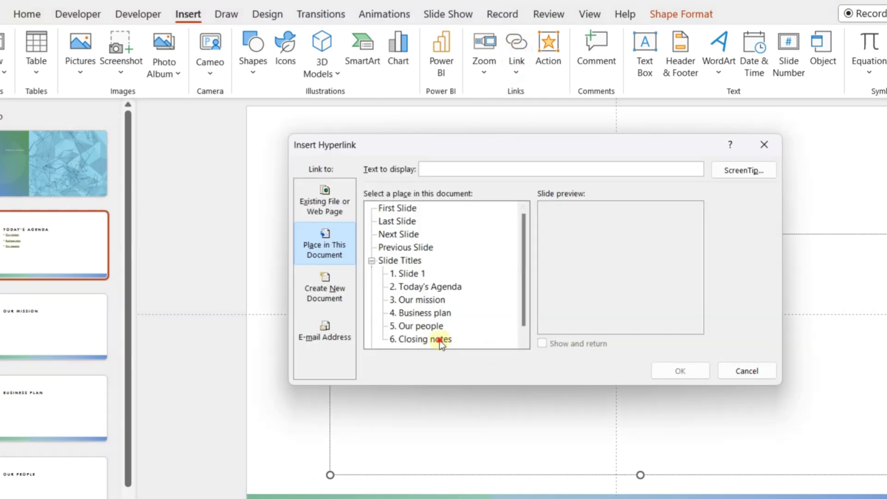